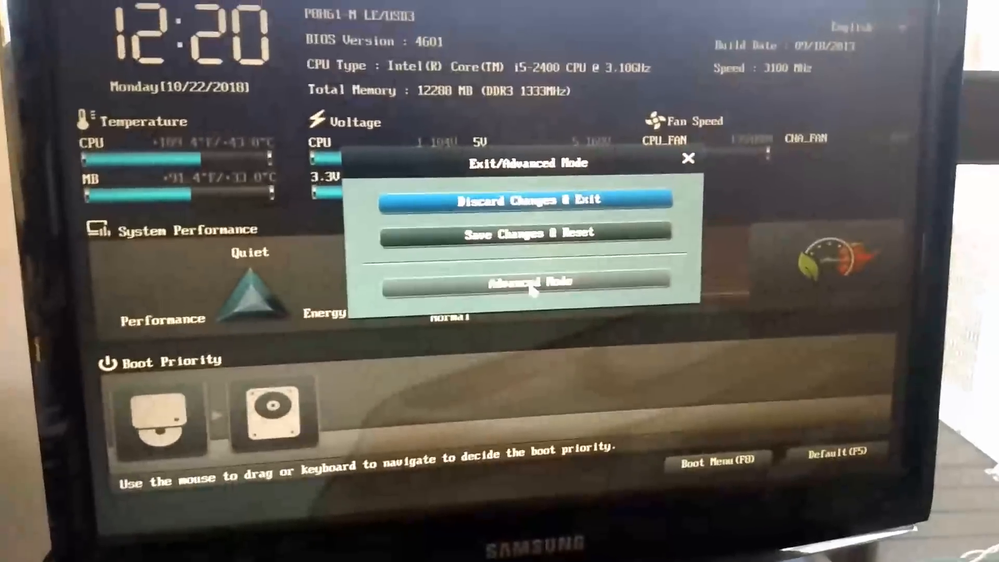
- Switch the ASUS UEFI BIOS to Advanced Mode and show the Main system information page
click(532, 282)
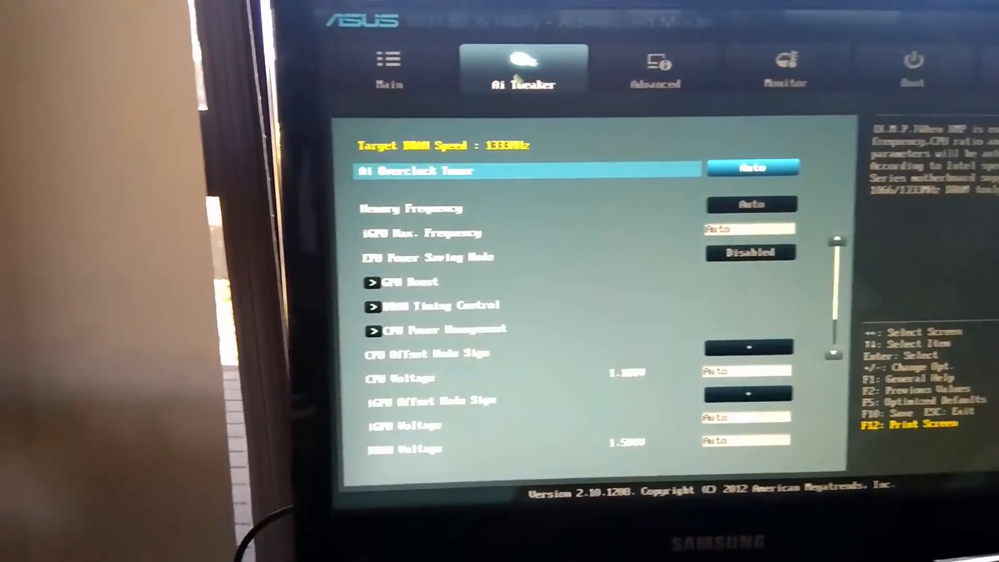
click(657, 67)
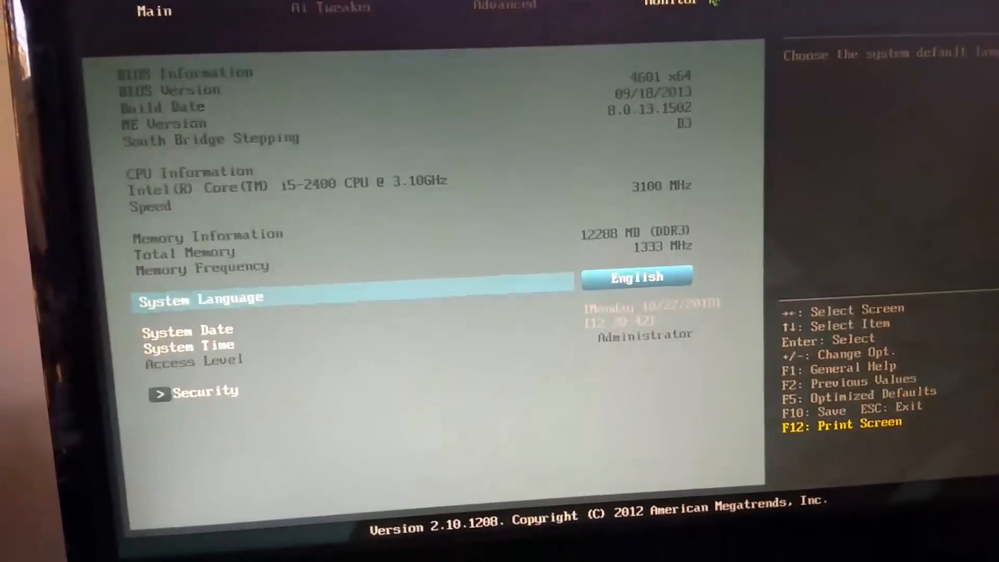
click(666, 5)
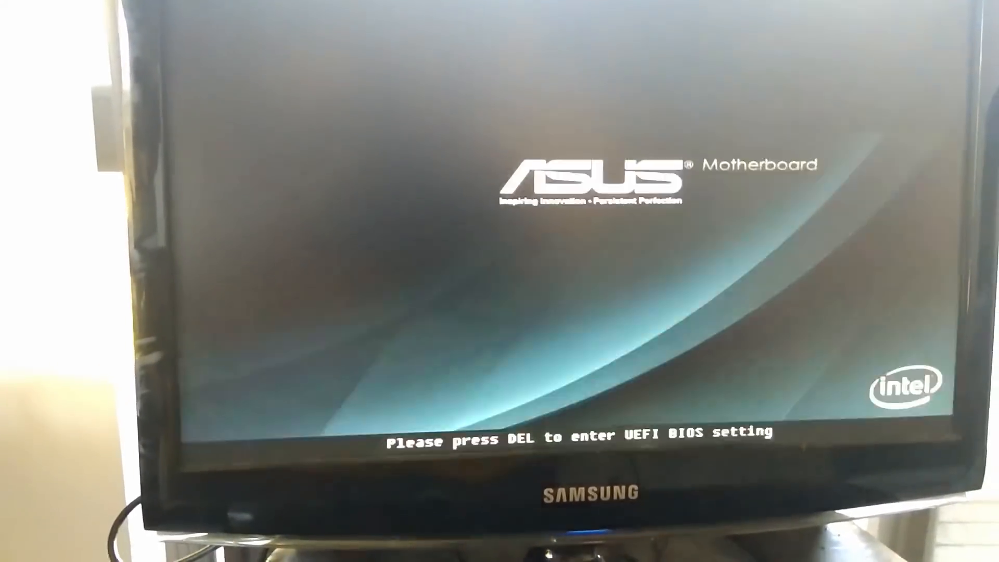
key(Delete)
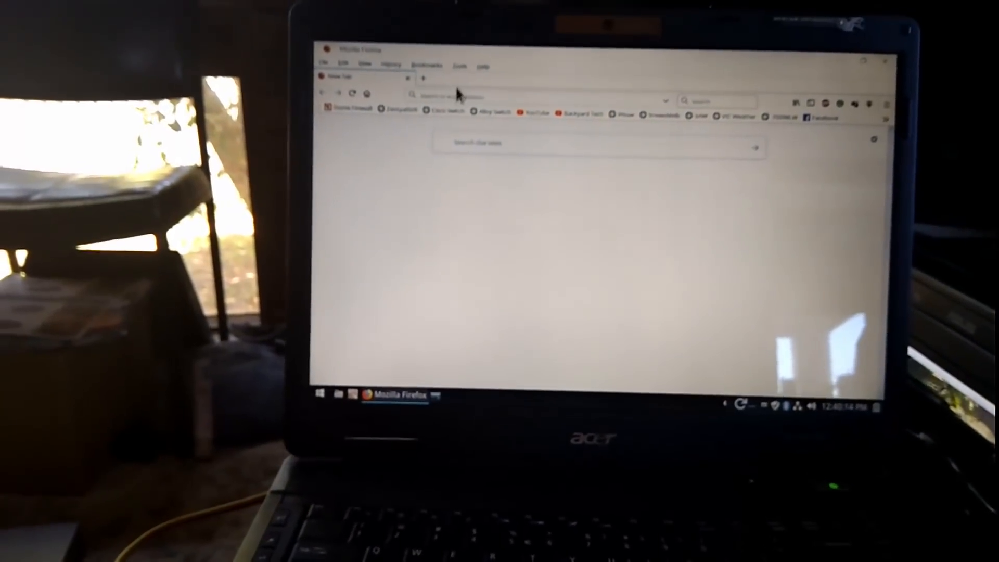
text(https://192.168.0.15:10443)
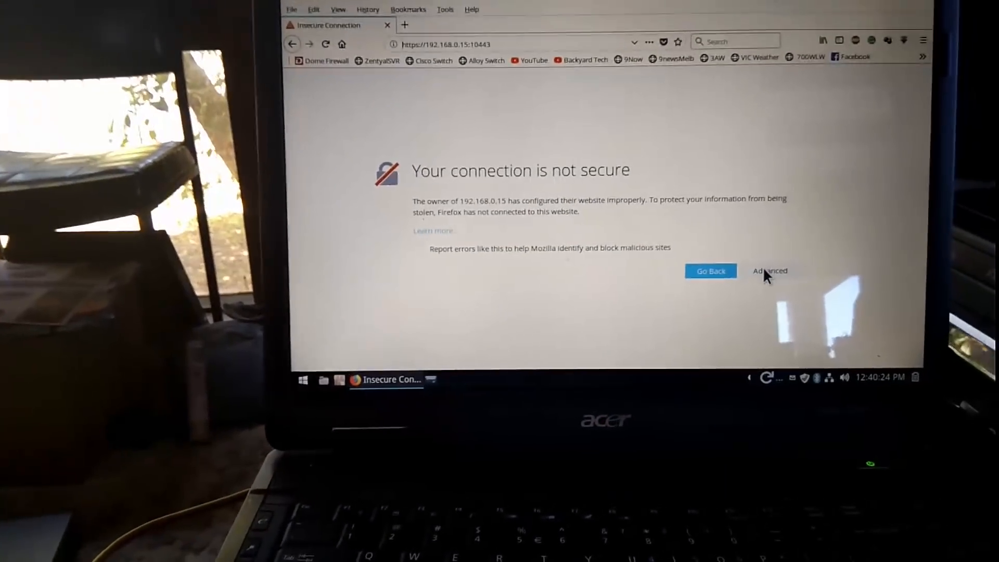
click(769, 270)
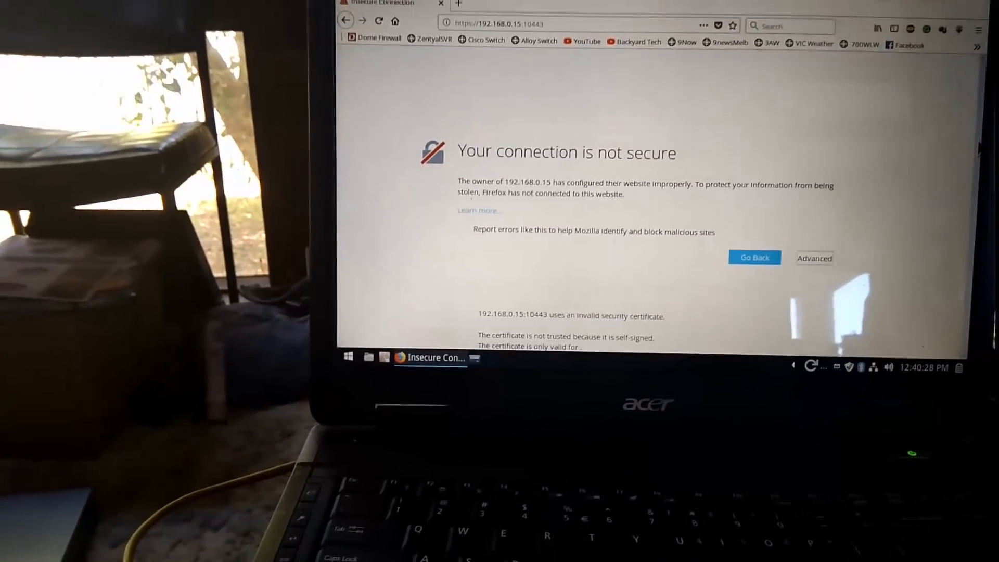
scroll(down, 3)
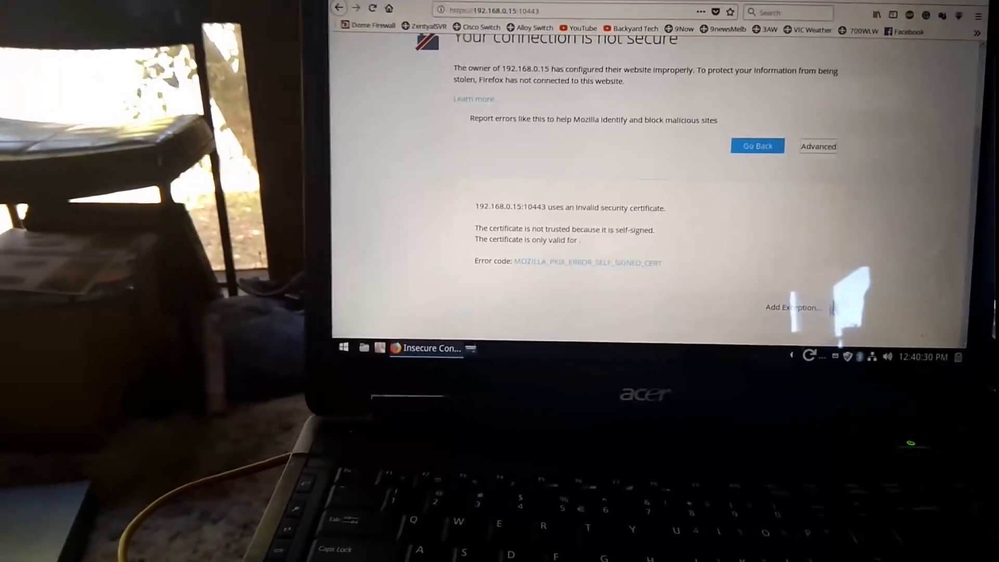
click(793, 307)
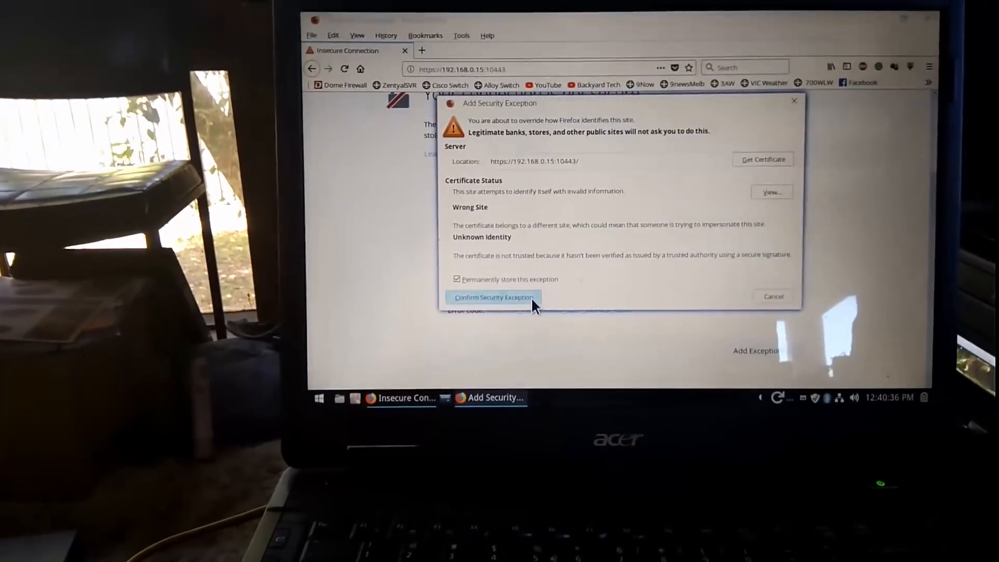
click(493, 297)
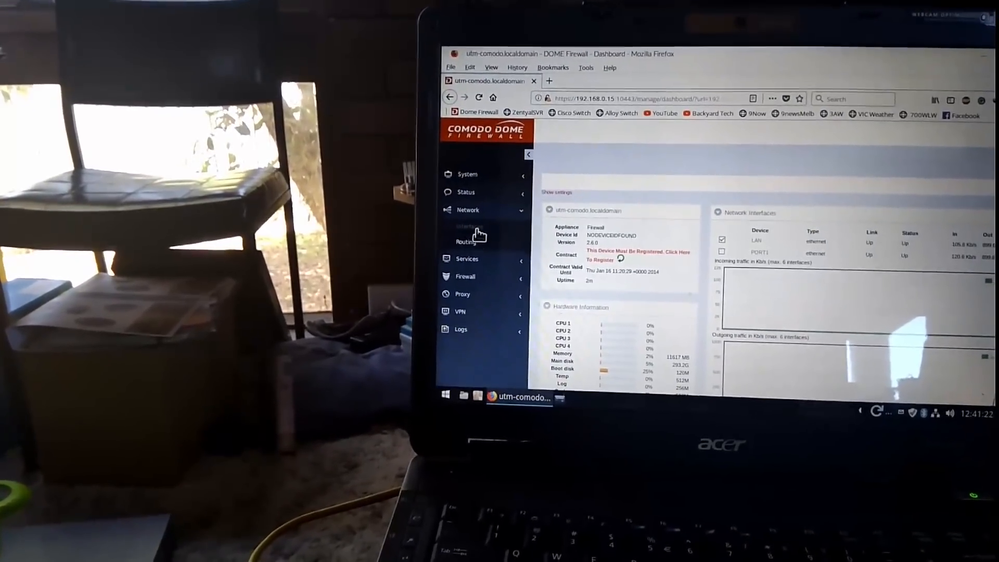
- Show the Interface Configuration table listing PORT 1 as LAN and PORT 2 unassigned
click(471, 227)
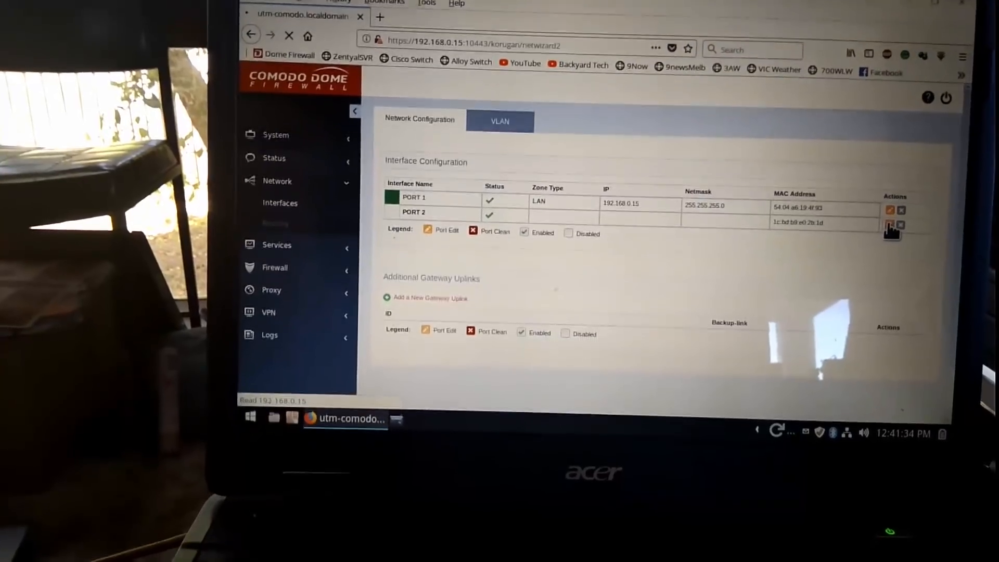
- Assign PORT 2 to the INTERNET zone and save it as the main WAN uplink
click(890, 225)
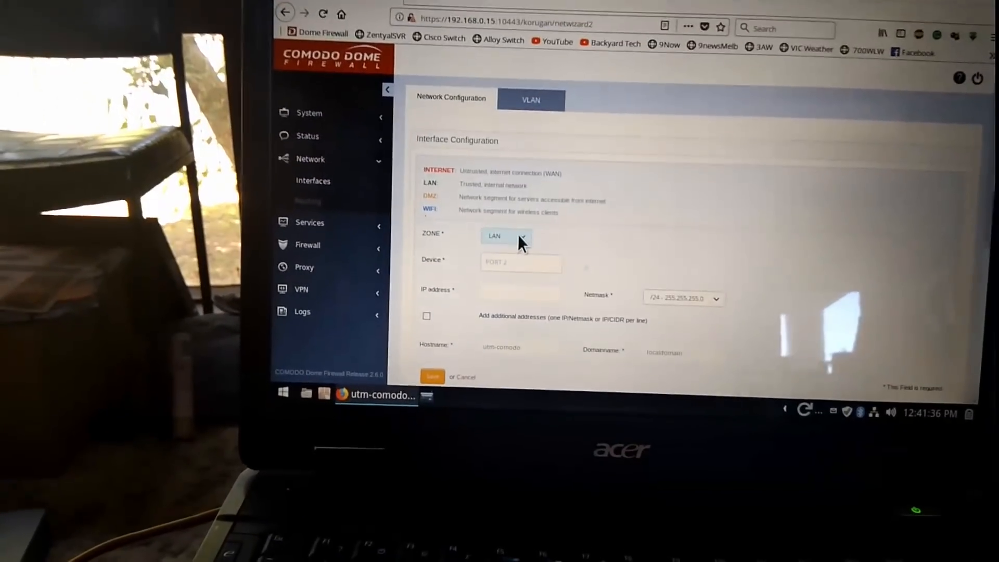
click(506, 244)
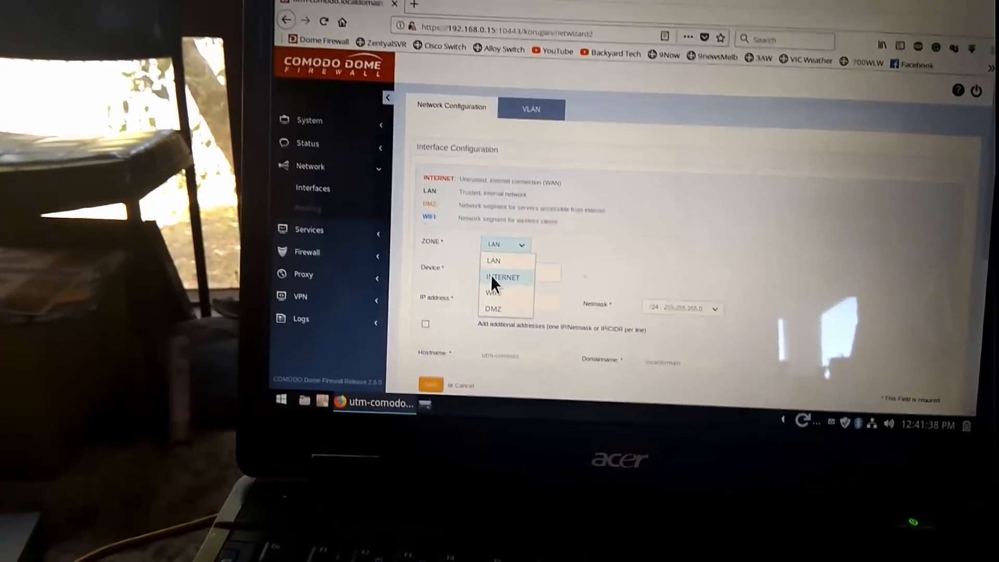
click(504, 277)
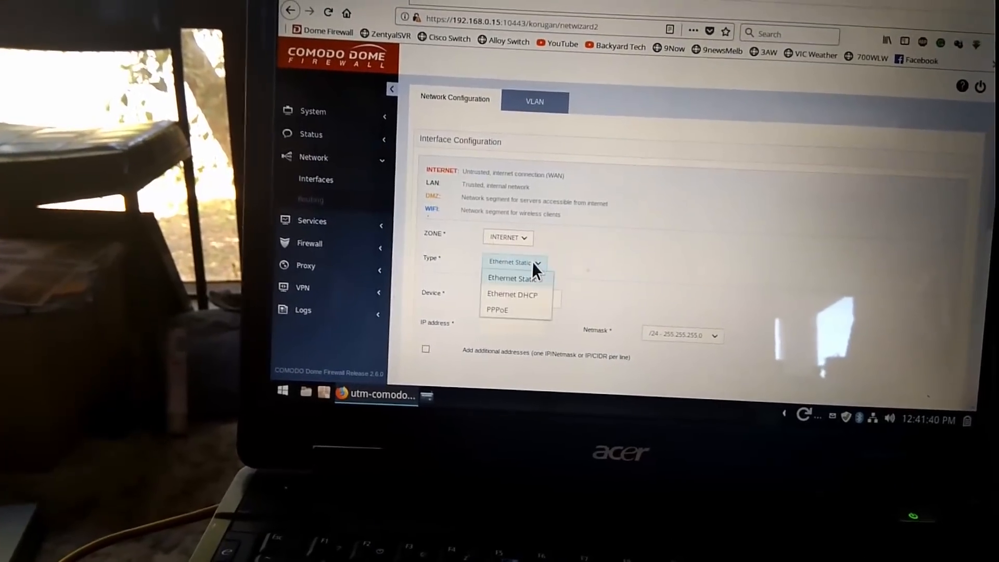
click(512, 295)
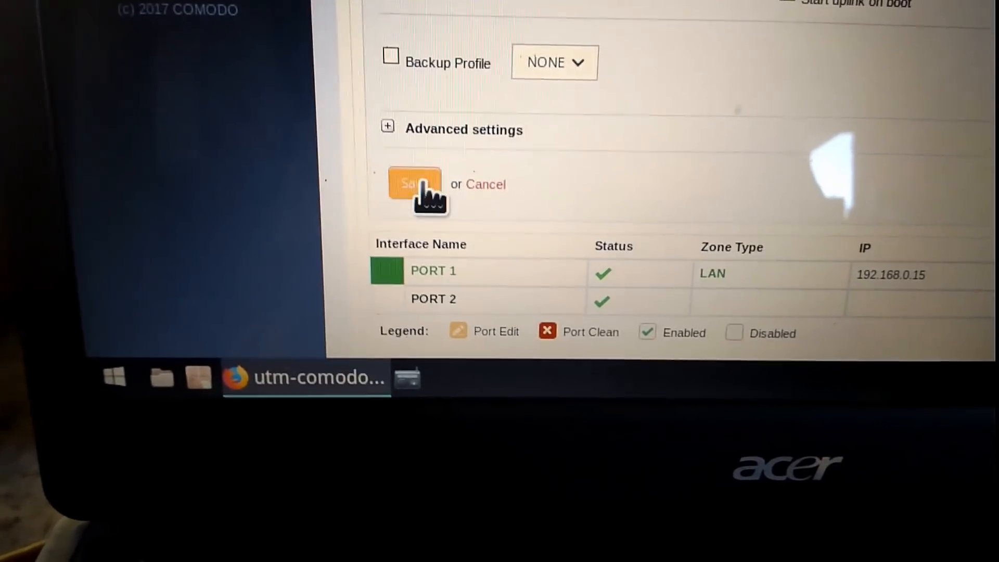
click(414, 183)
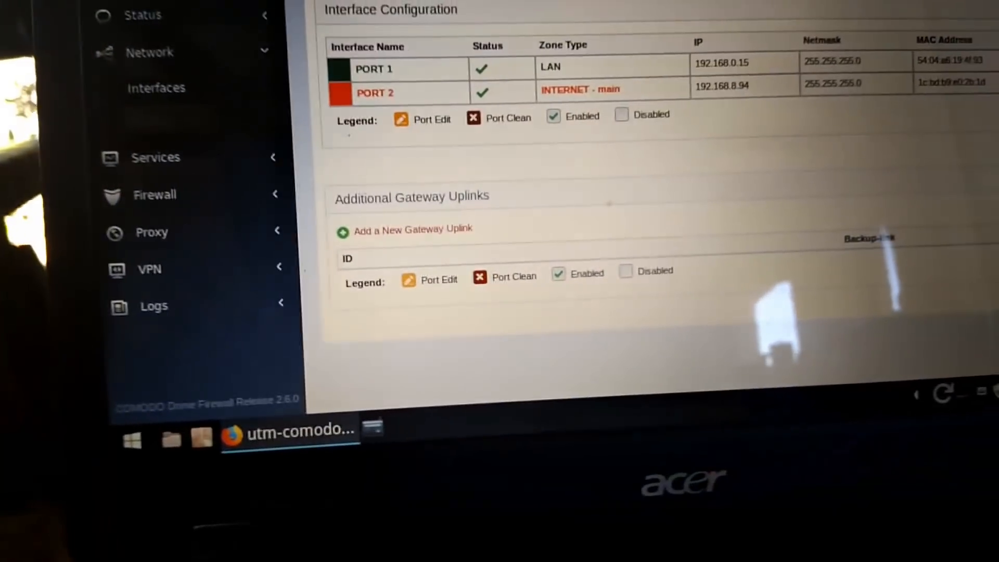
- Edit PORT 1 and change its LAN IP address to 172.16.0.1
click(402, 68)
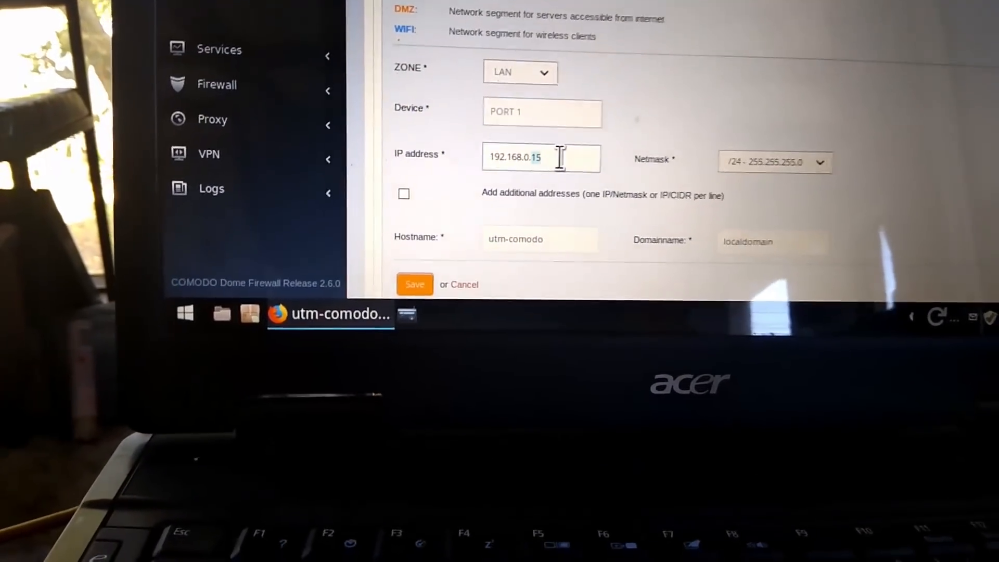
text(172.16.0.1)
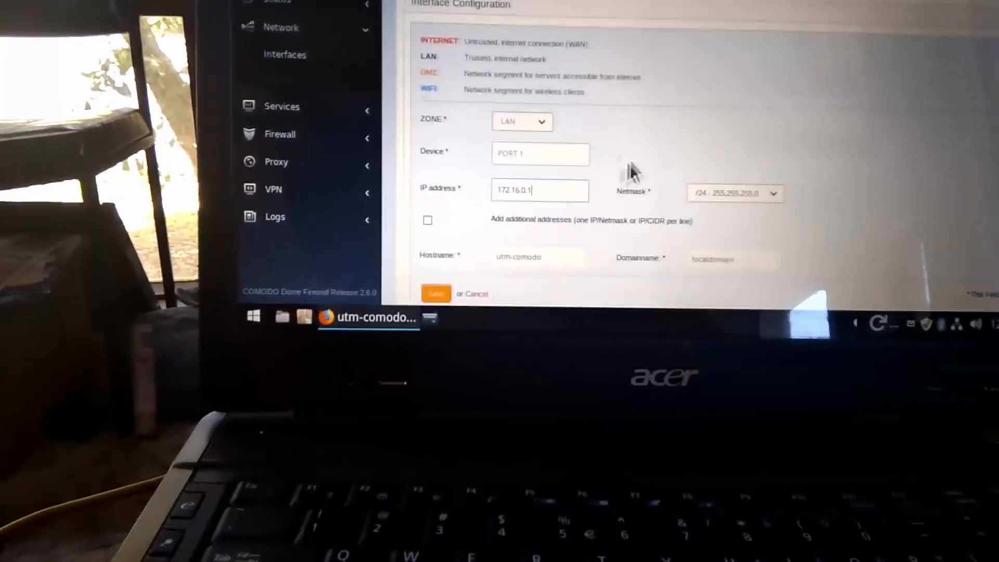
click(734, 194)
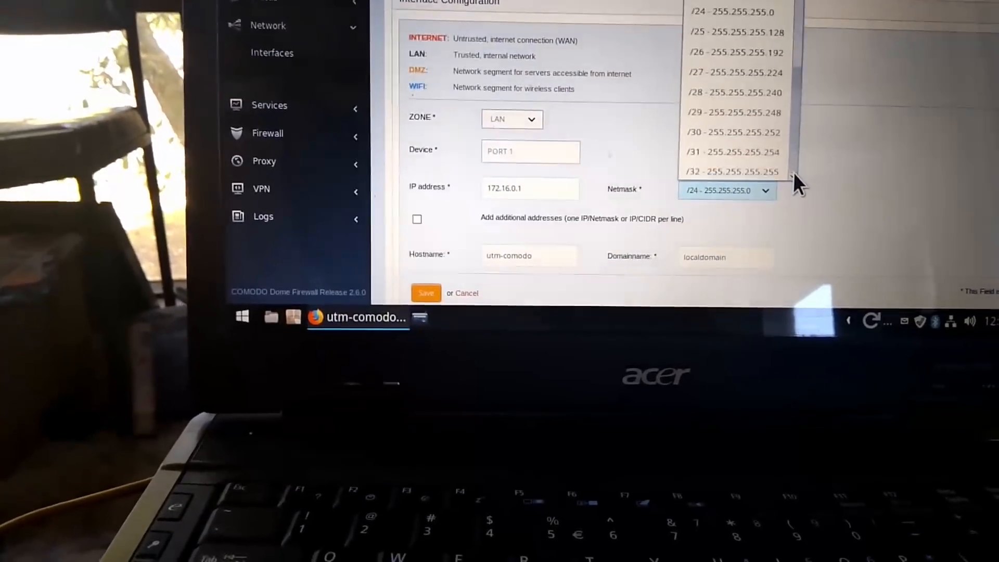
- Set PORT 1's netmask to /29 (255.255.255.248)
click(735, 112)
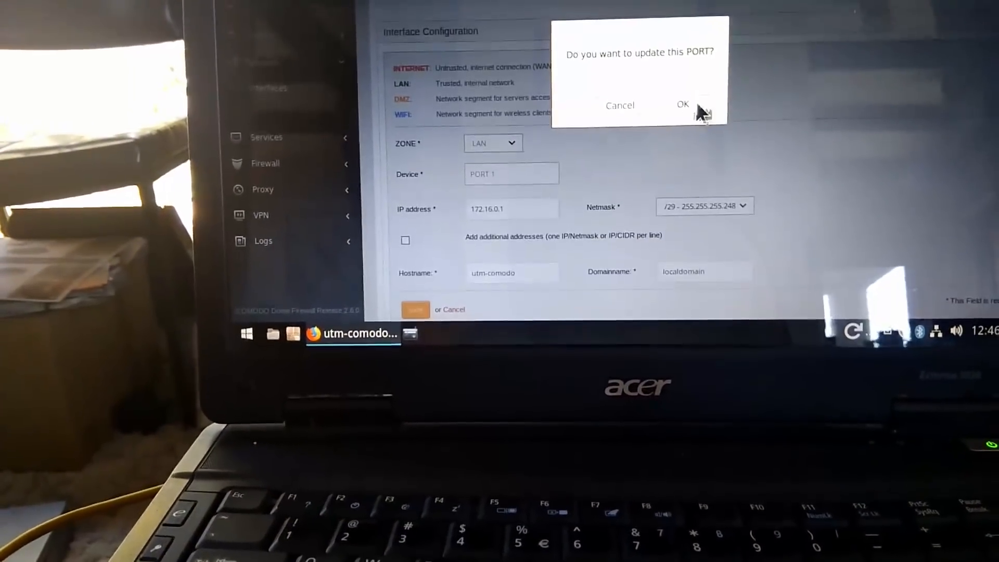
click(683, 105)
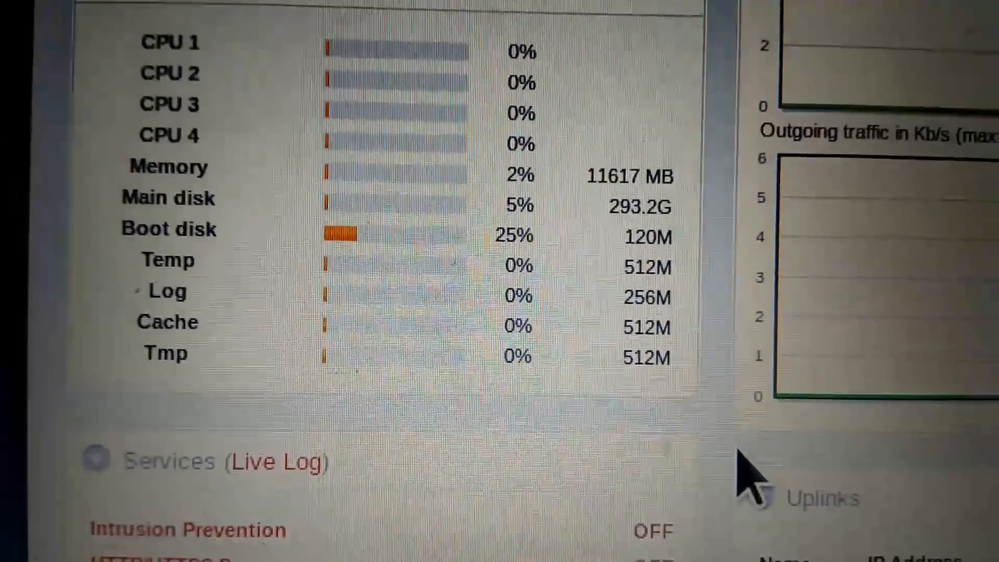
- Scroll the dashboard down to the system stats, services and Uplinks panels
scroll(down, 3)
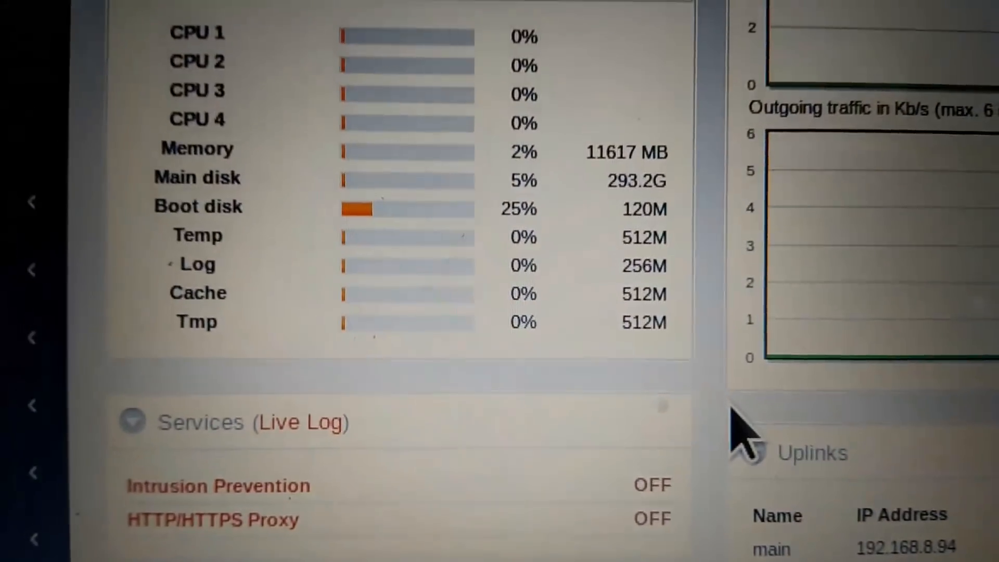
scroll(down, 3)
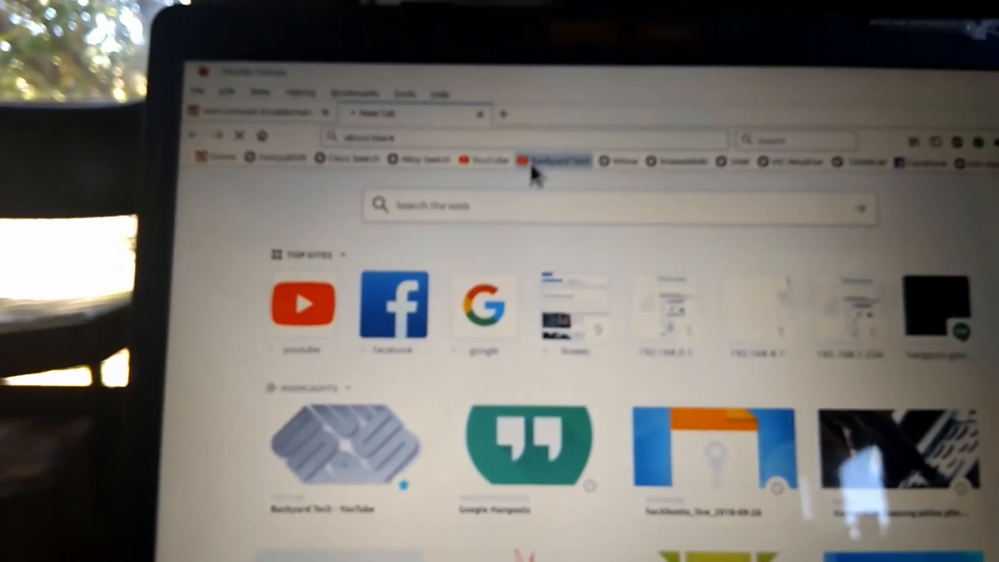
- Load the Backyard Tech YouTube channel from the bookmarks toolbar to confirm browsing works
click(560, 92)
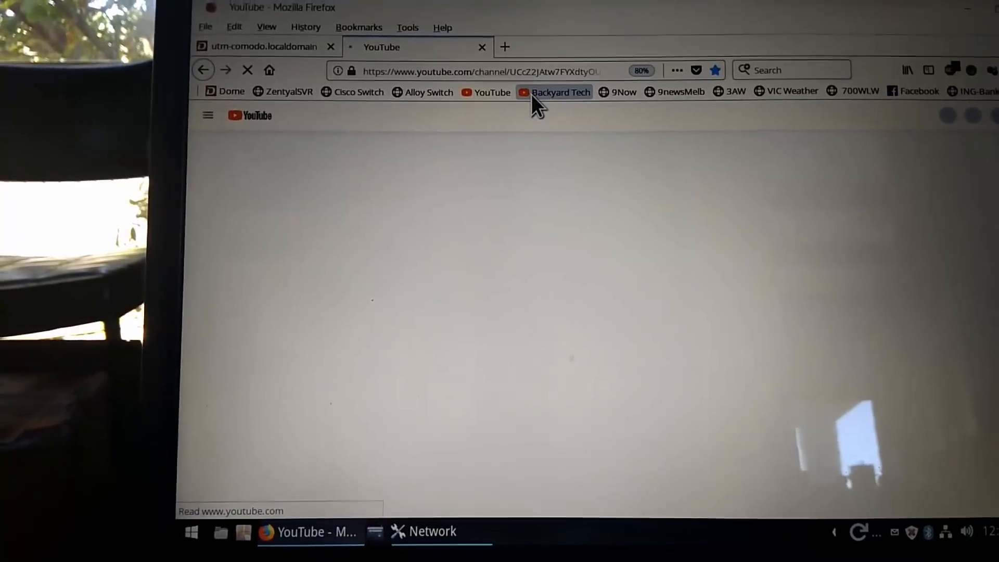
click(560, 92)
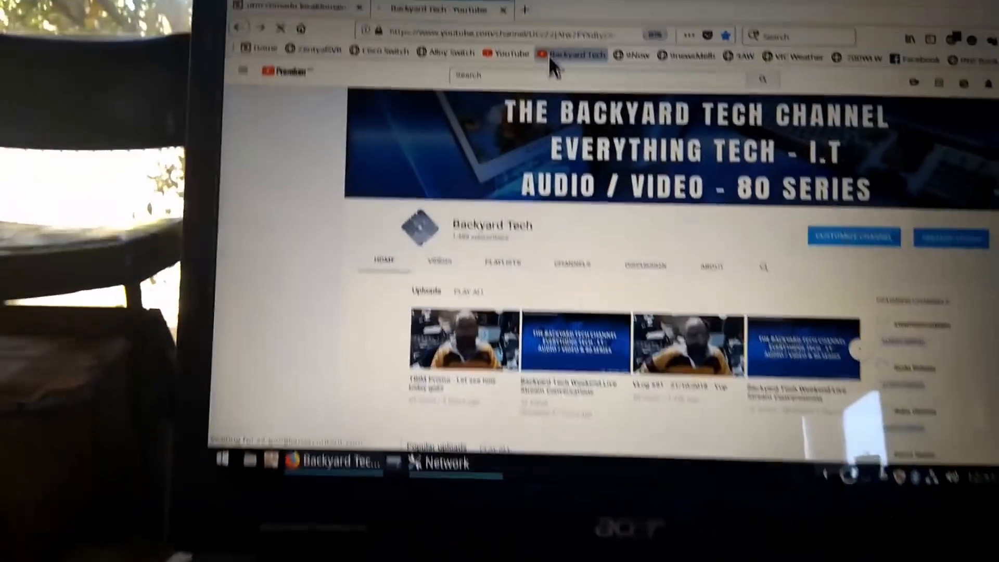